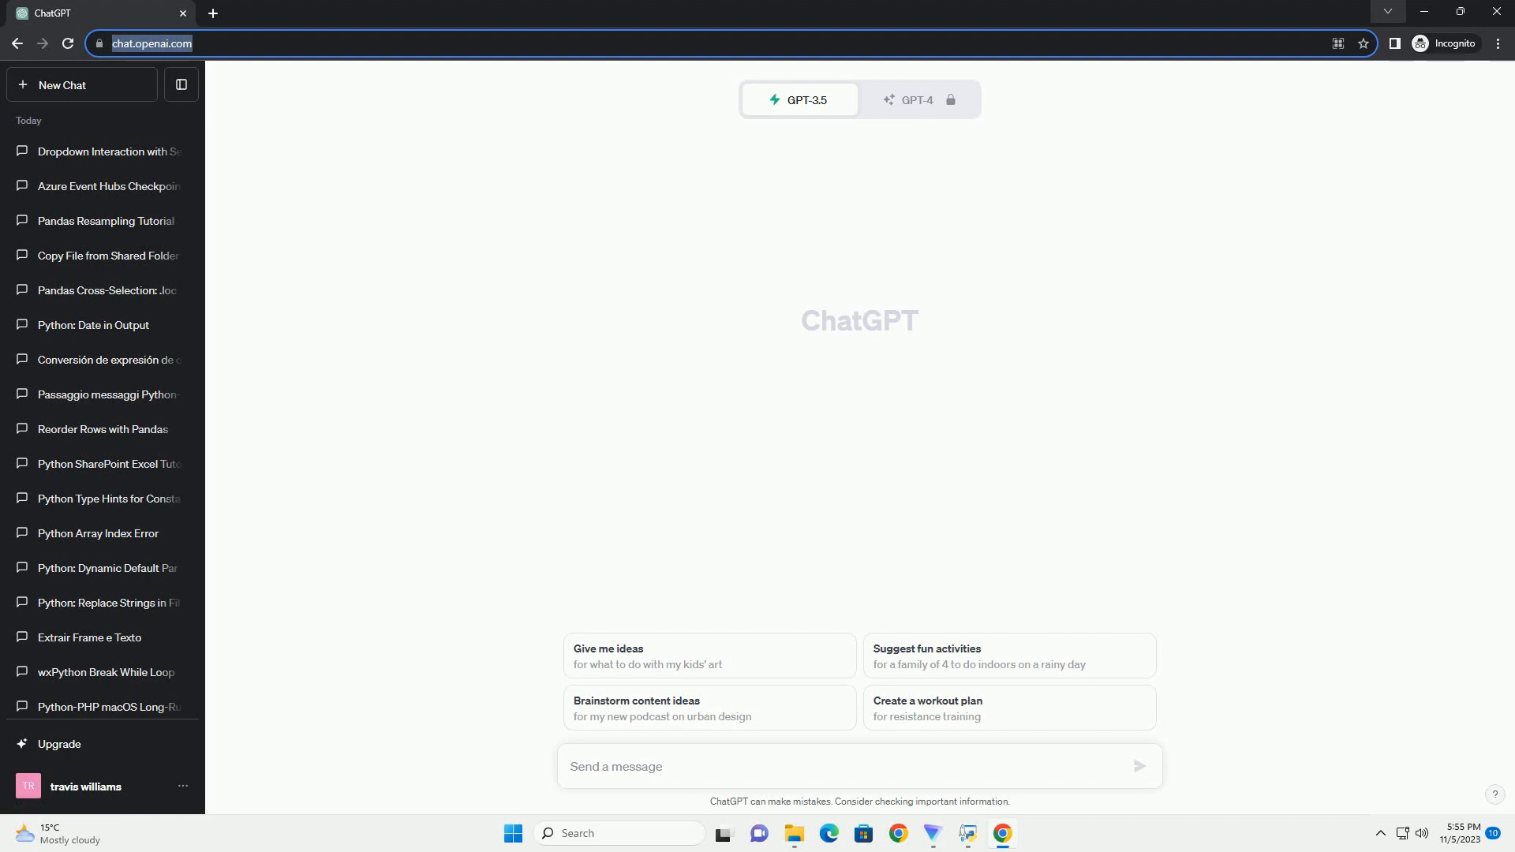
Step: Send ChatGPT a prompt requesting a tutorial on Selenium's 'IndexError: list index out of range'
click(1137, 767)
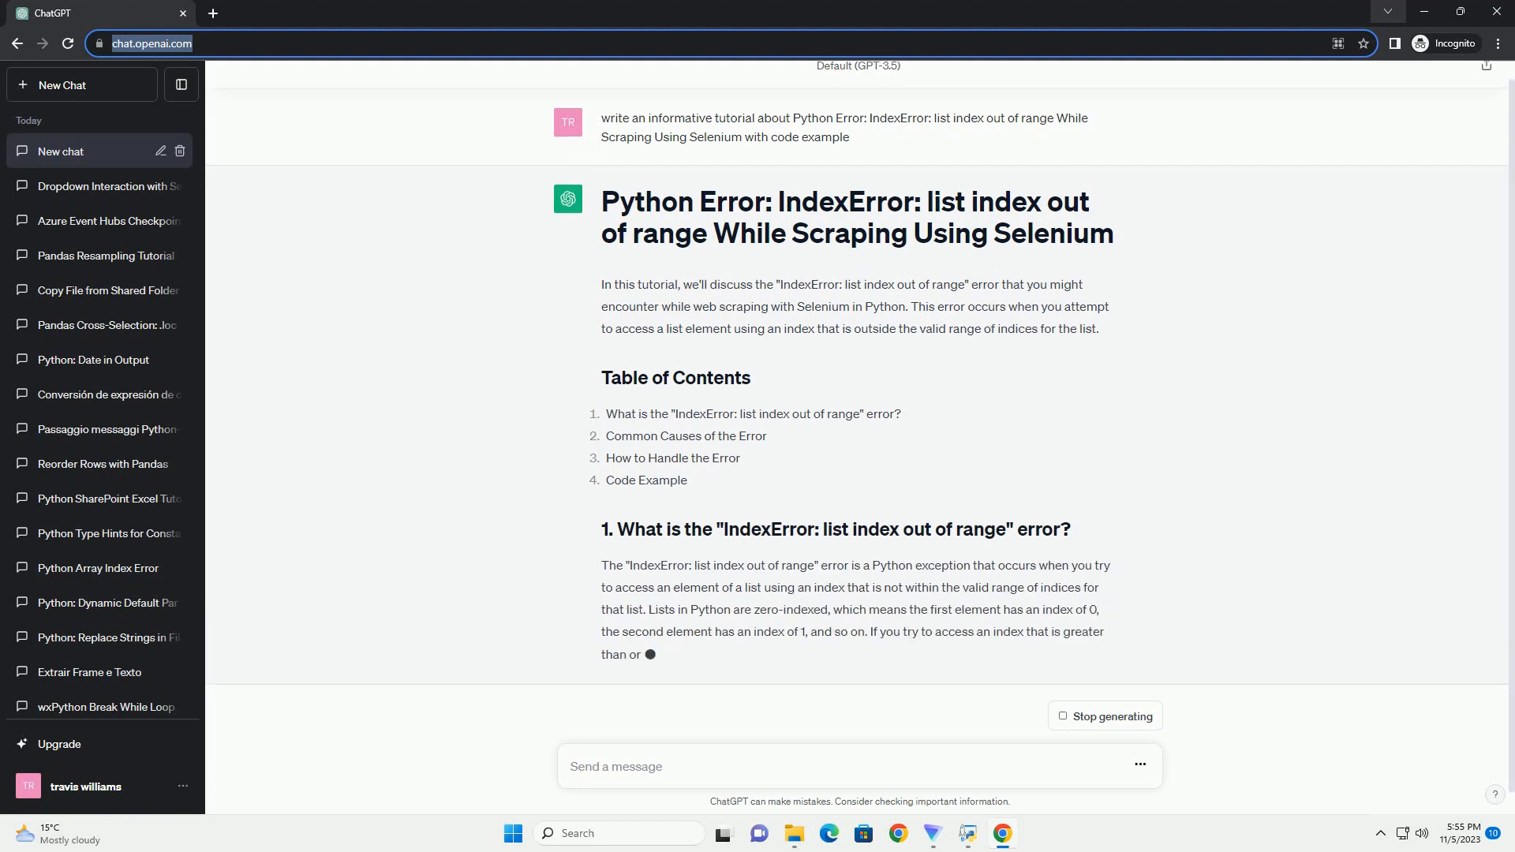
Step: Scroll down to follow the generating sections on common causes and handling the error
scroll(down, 3)
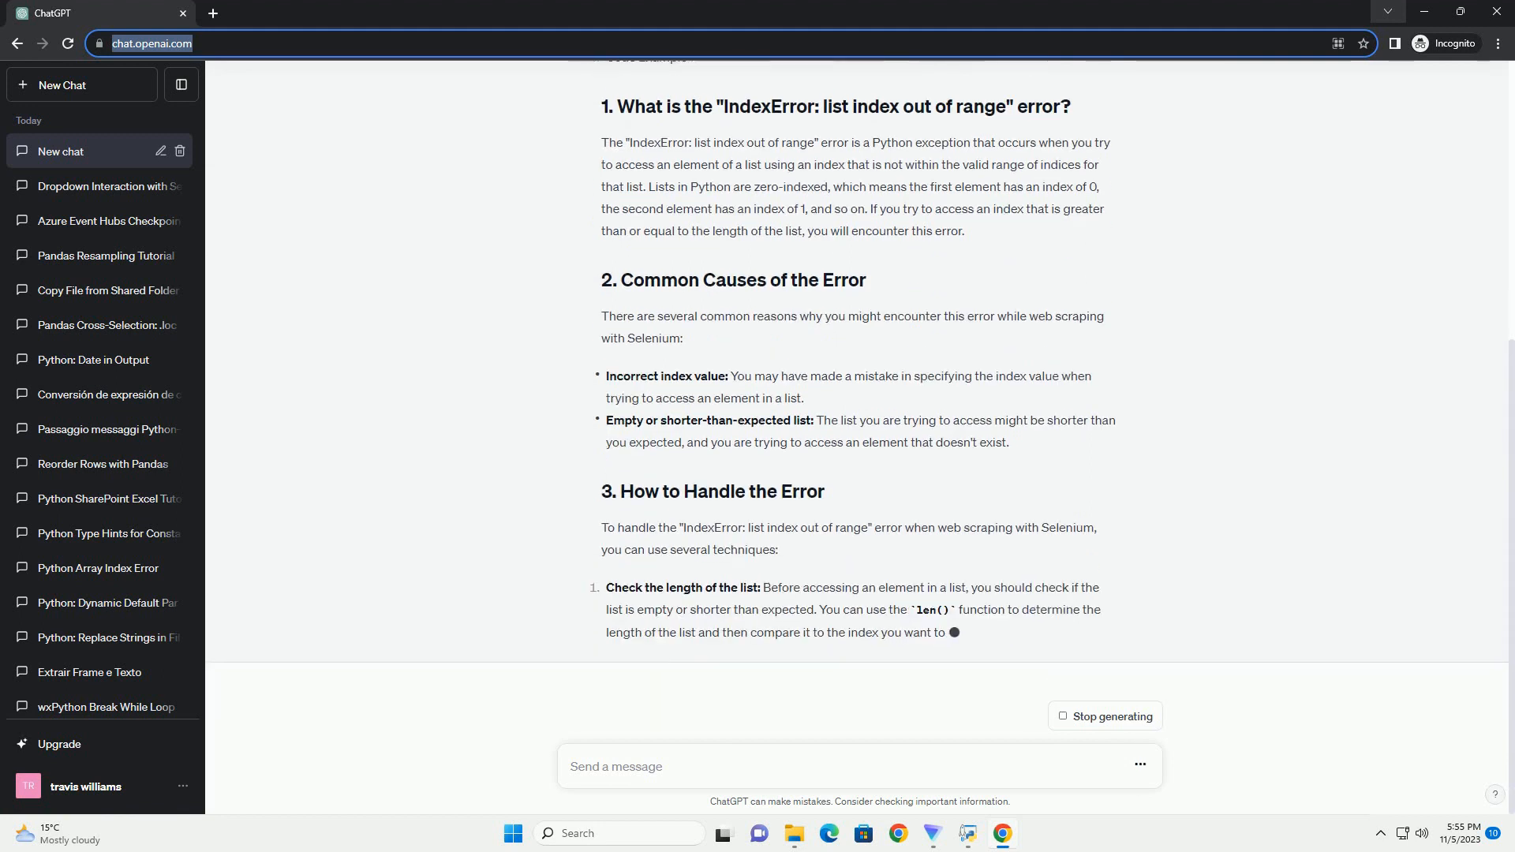
scroll(down, 3)
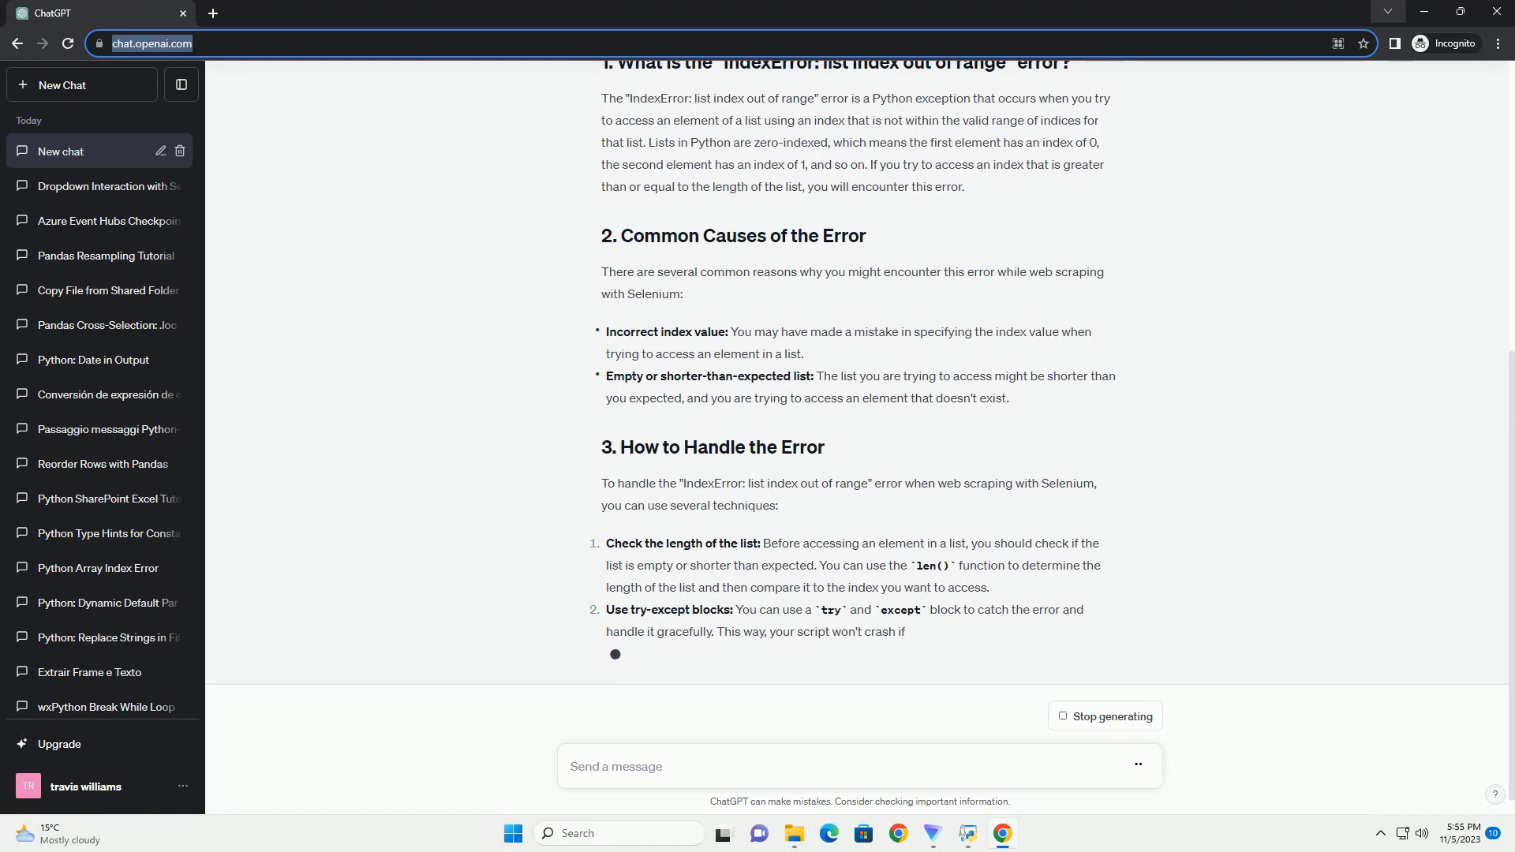
scroll(down, 3)
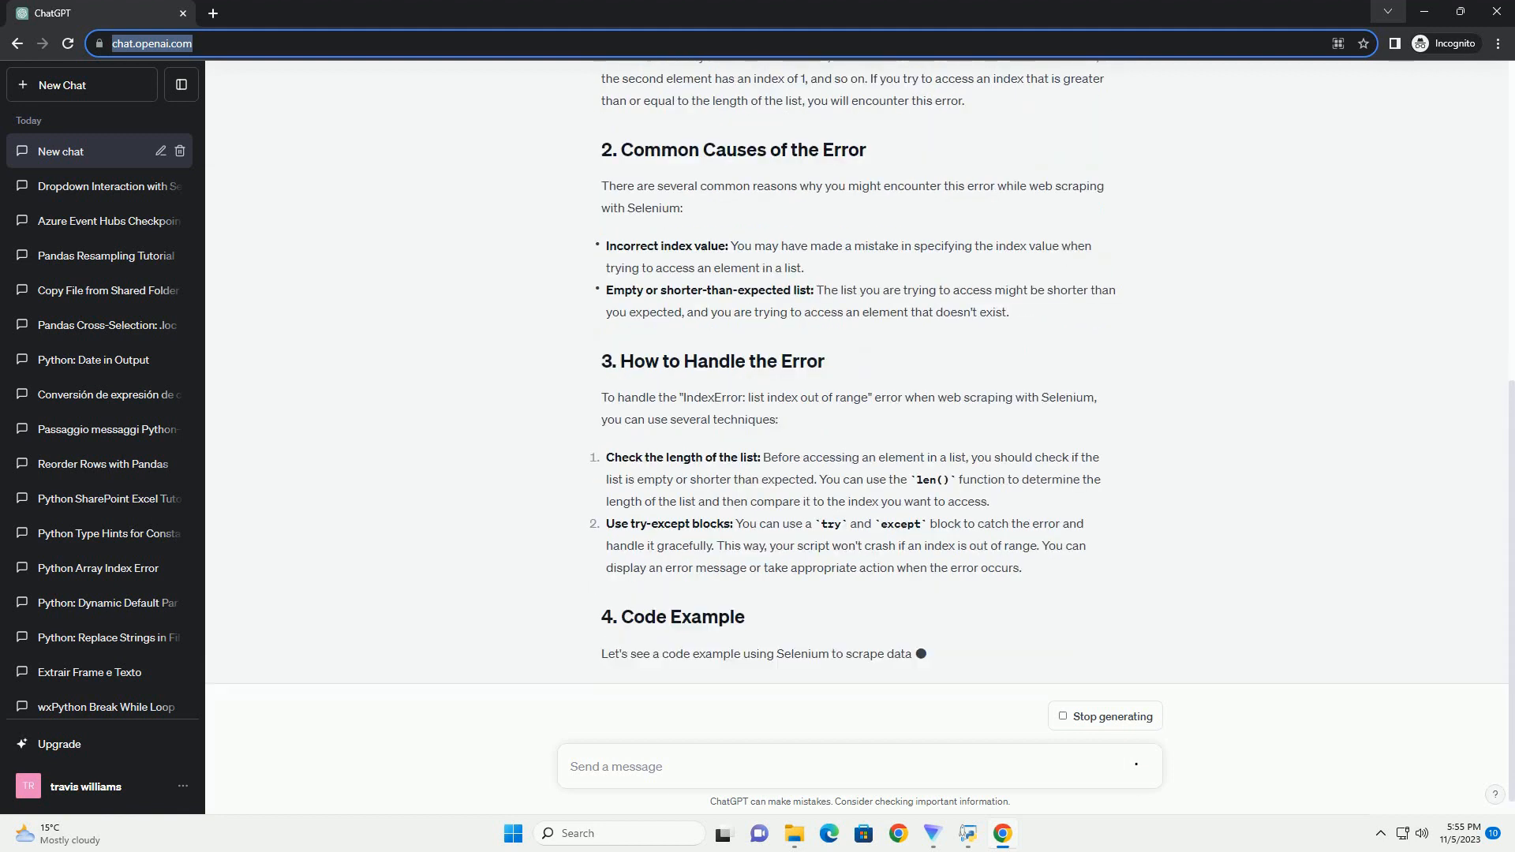
Step: Scroll down as the try-except Selenium code example and its explanation appear
scroll(down, 3)
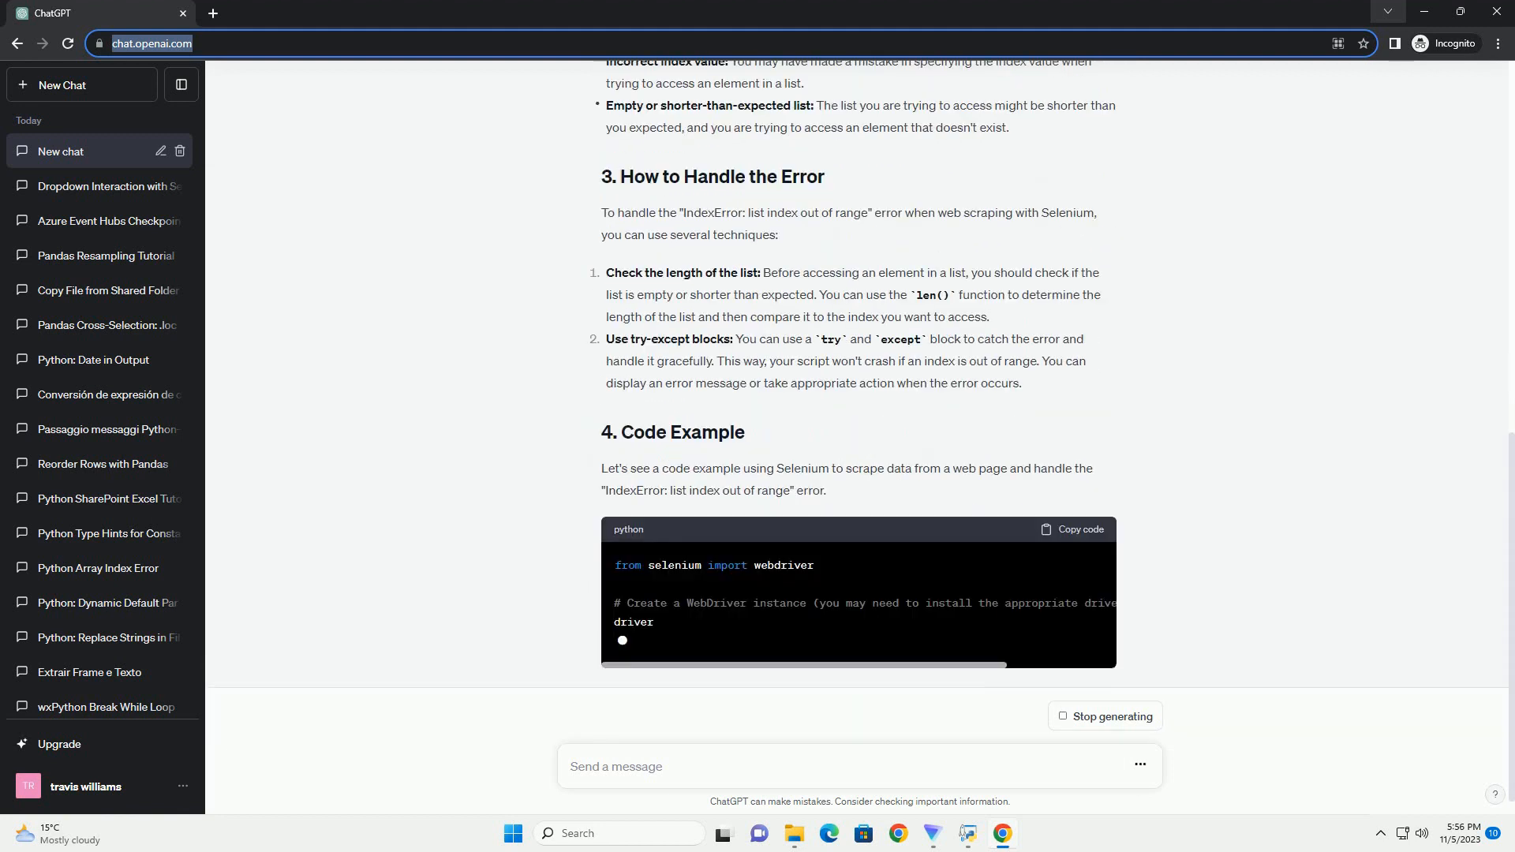
scroll(down, 3)
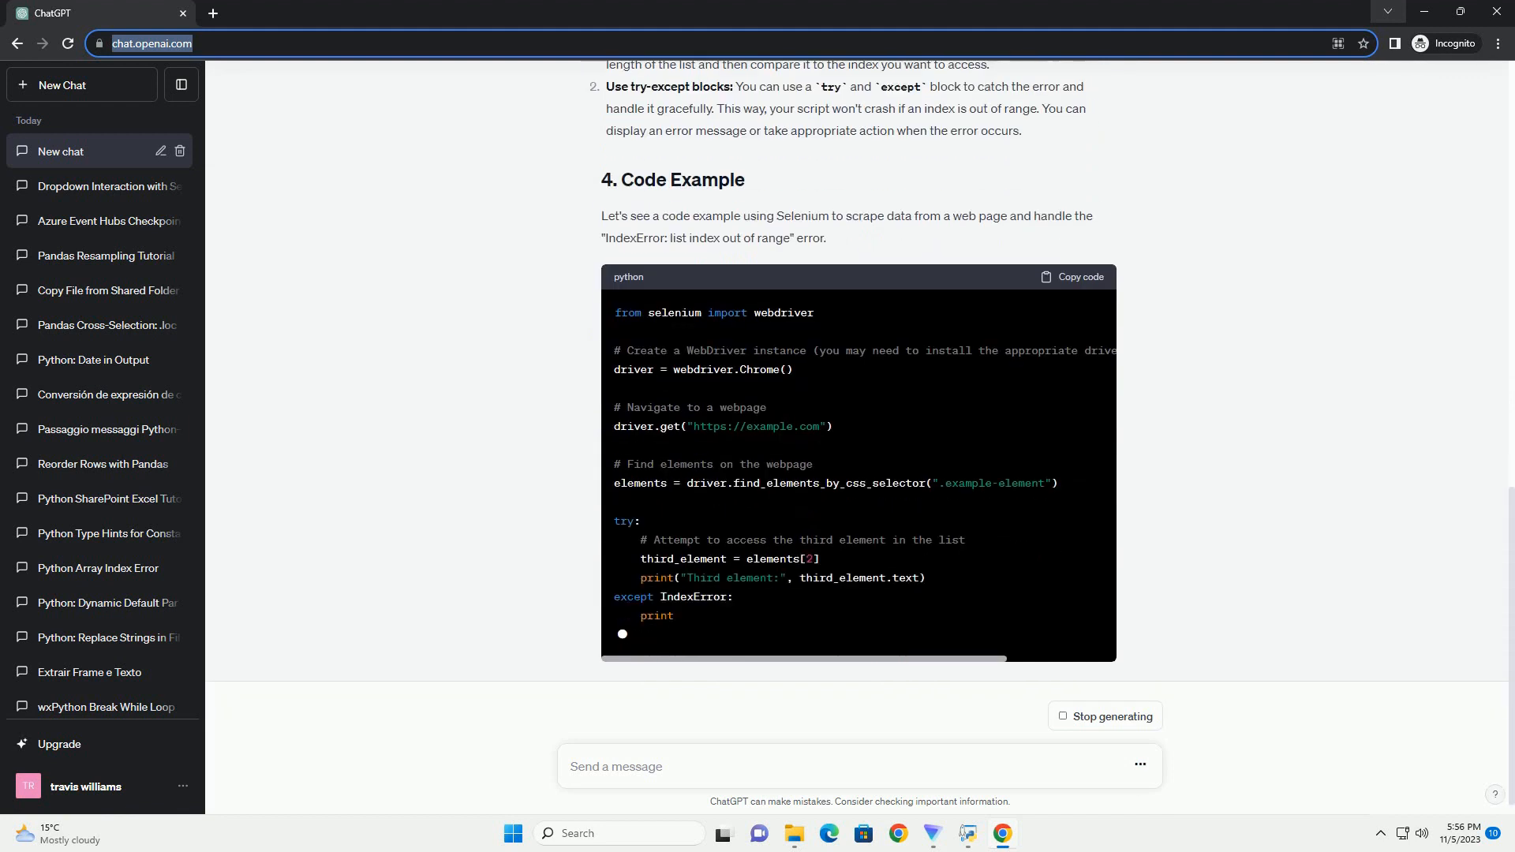
scroll(down, 3)
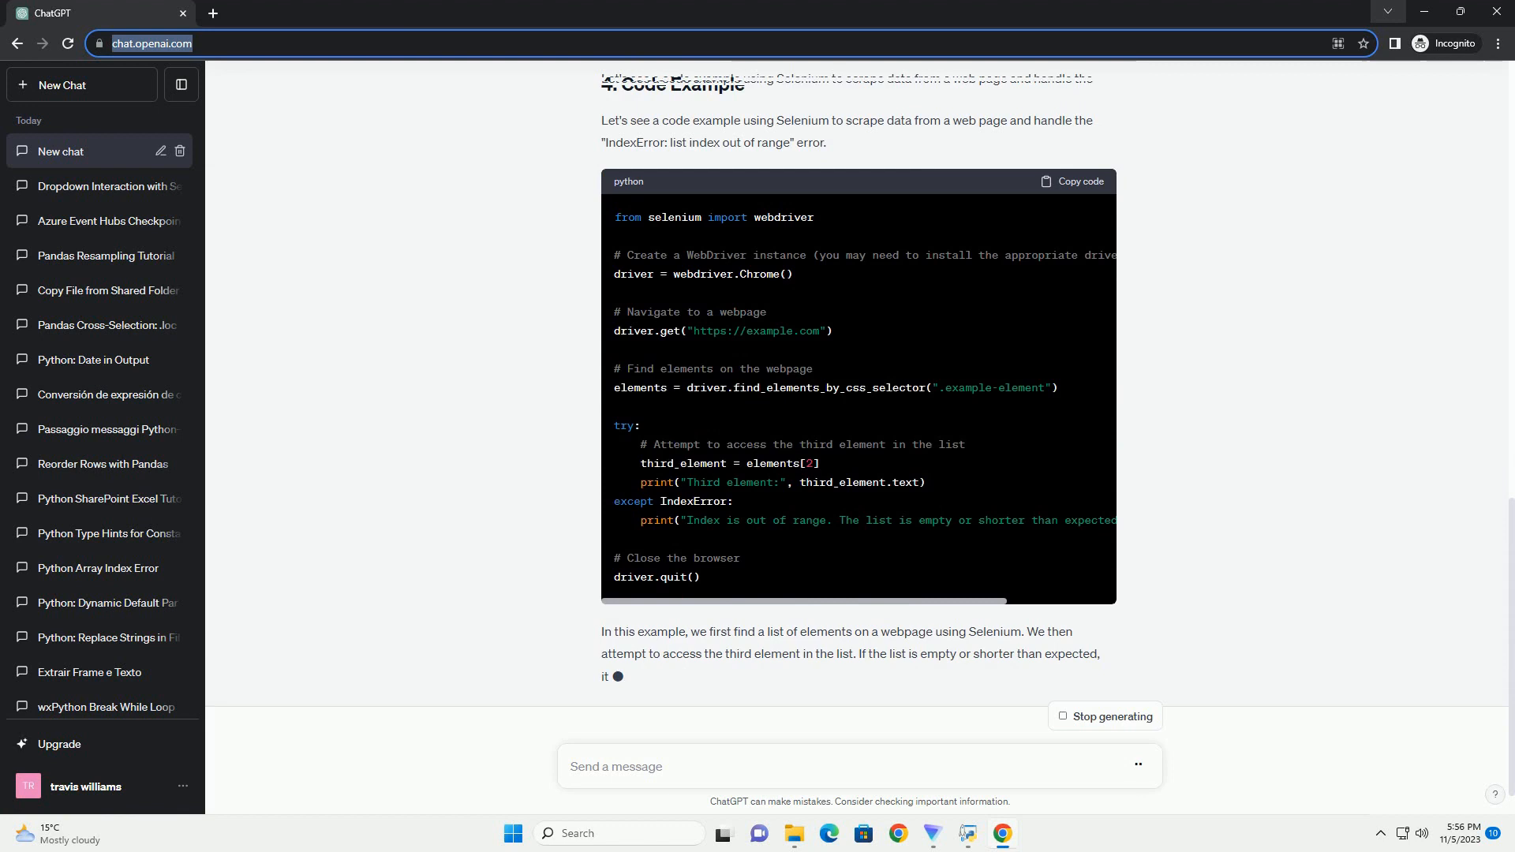